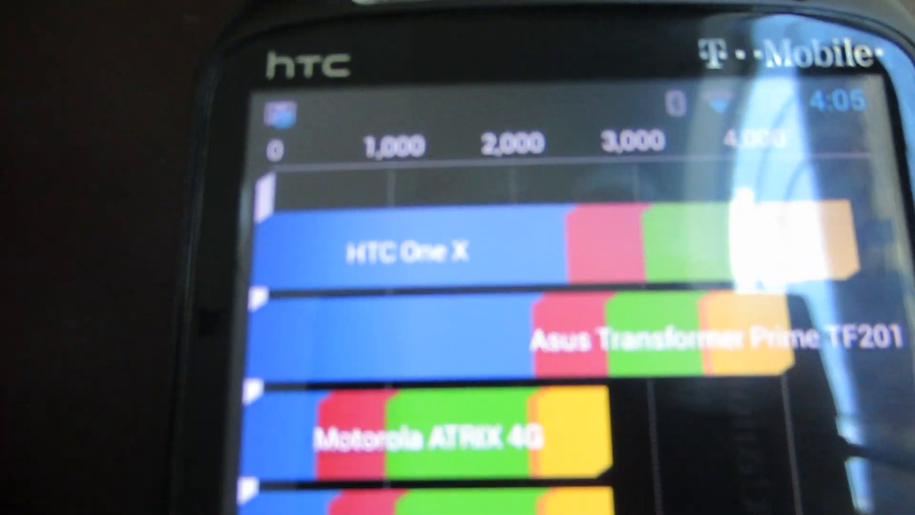
scroll("down", 3)
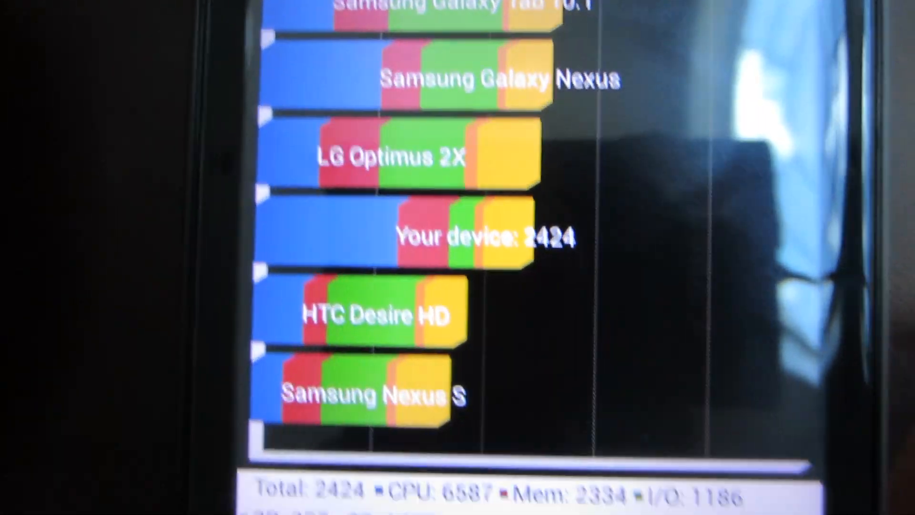